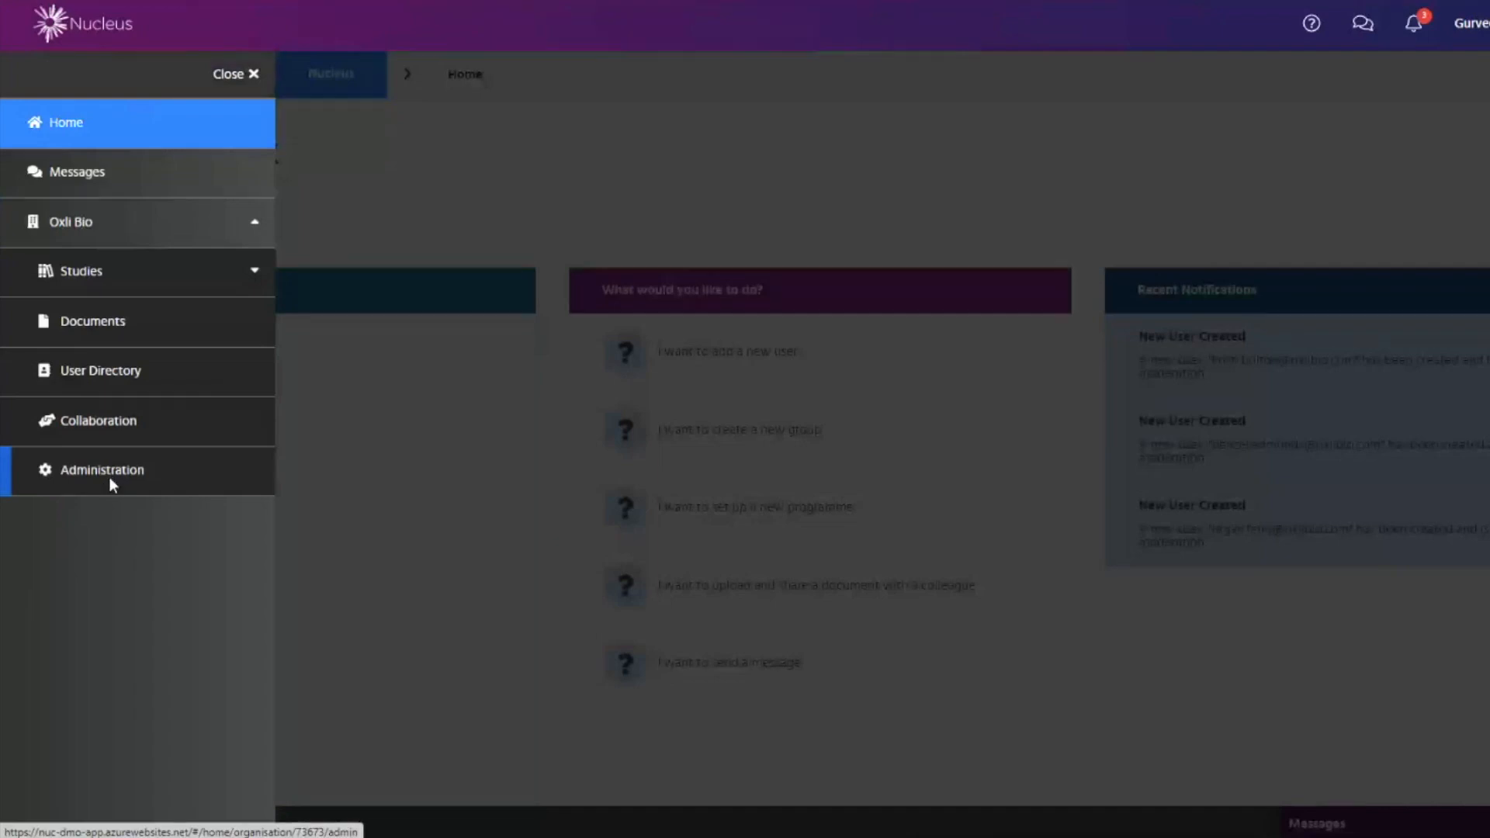
# Step: Open the organisation's Audit Log from the Administration area
pyautogui.click(102, 469)
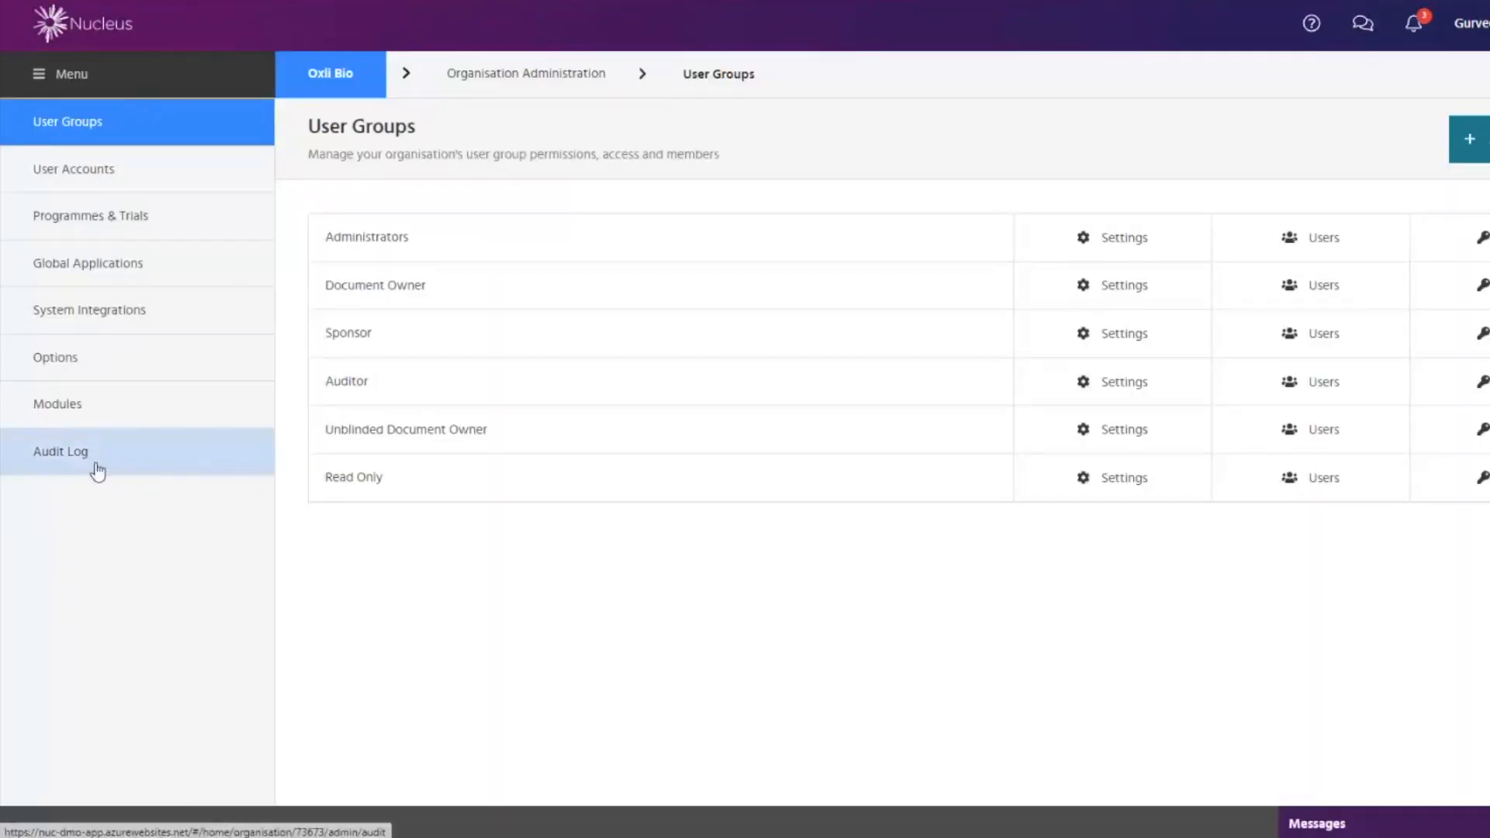
pyautogui.click(60, 450)
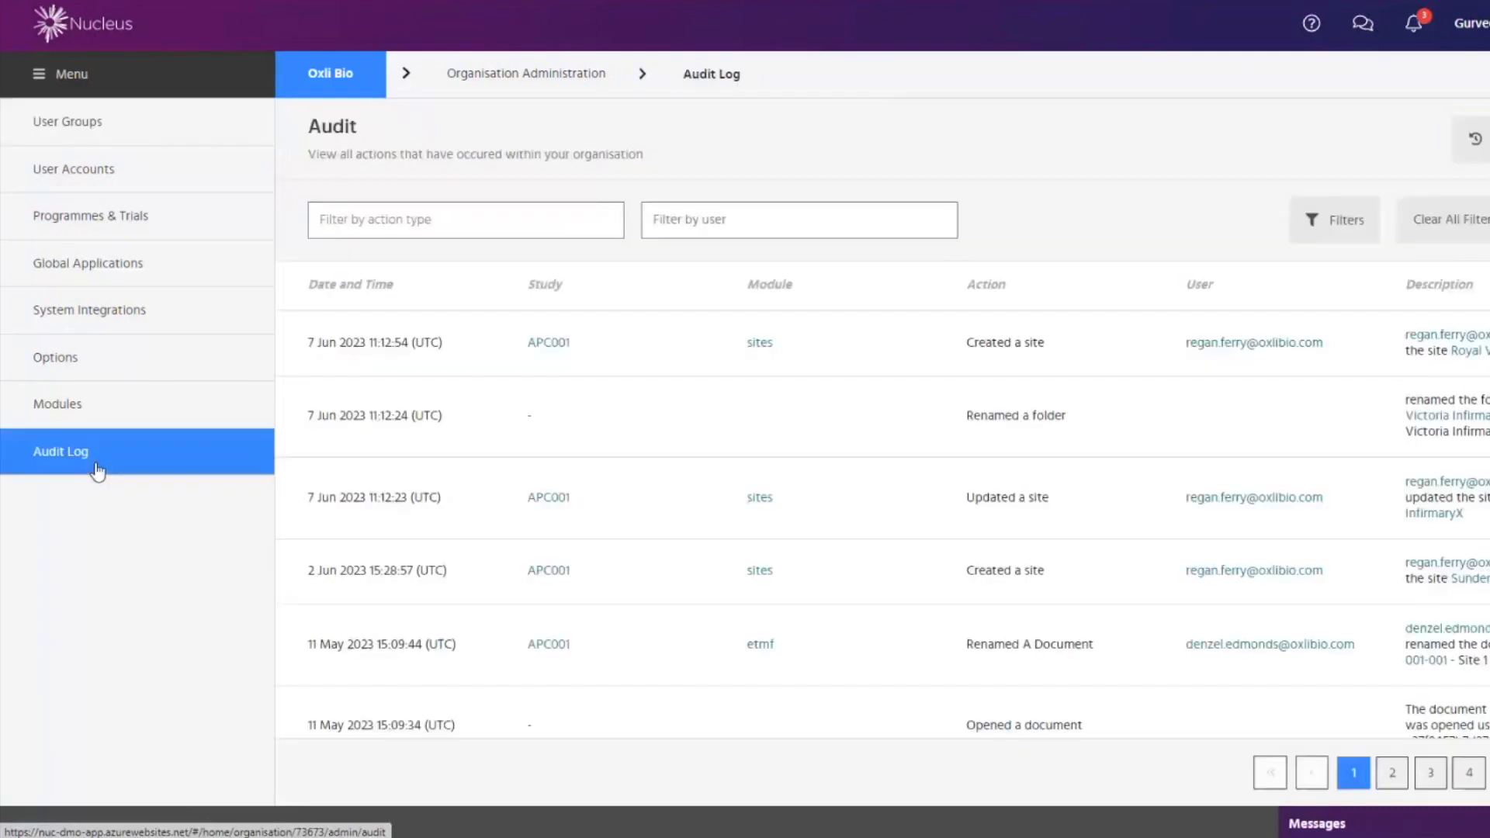
# Step: Filter the audit log to 'created' actions by user regan
pyautogui.click(465, 220)
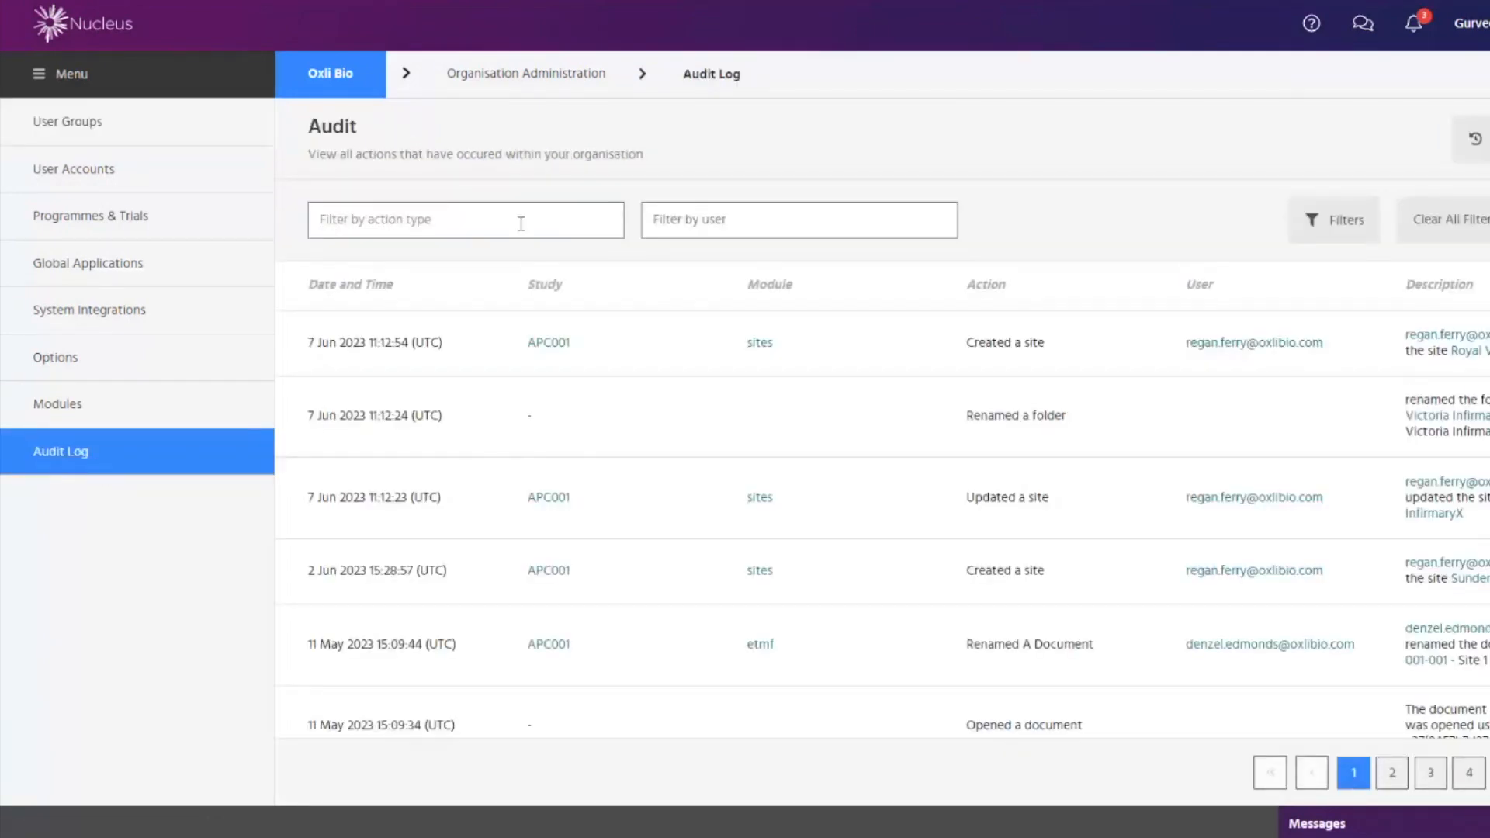
pyautogui.click(465, 219)
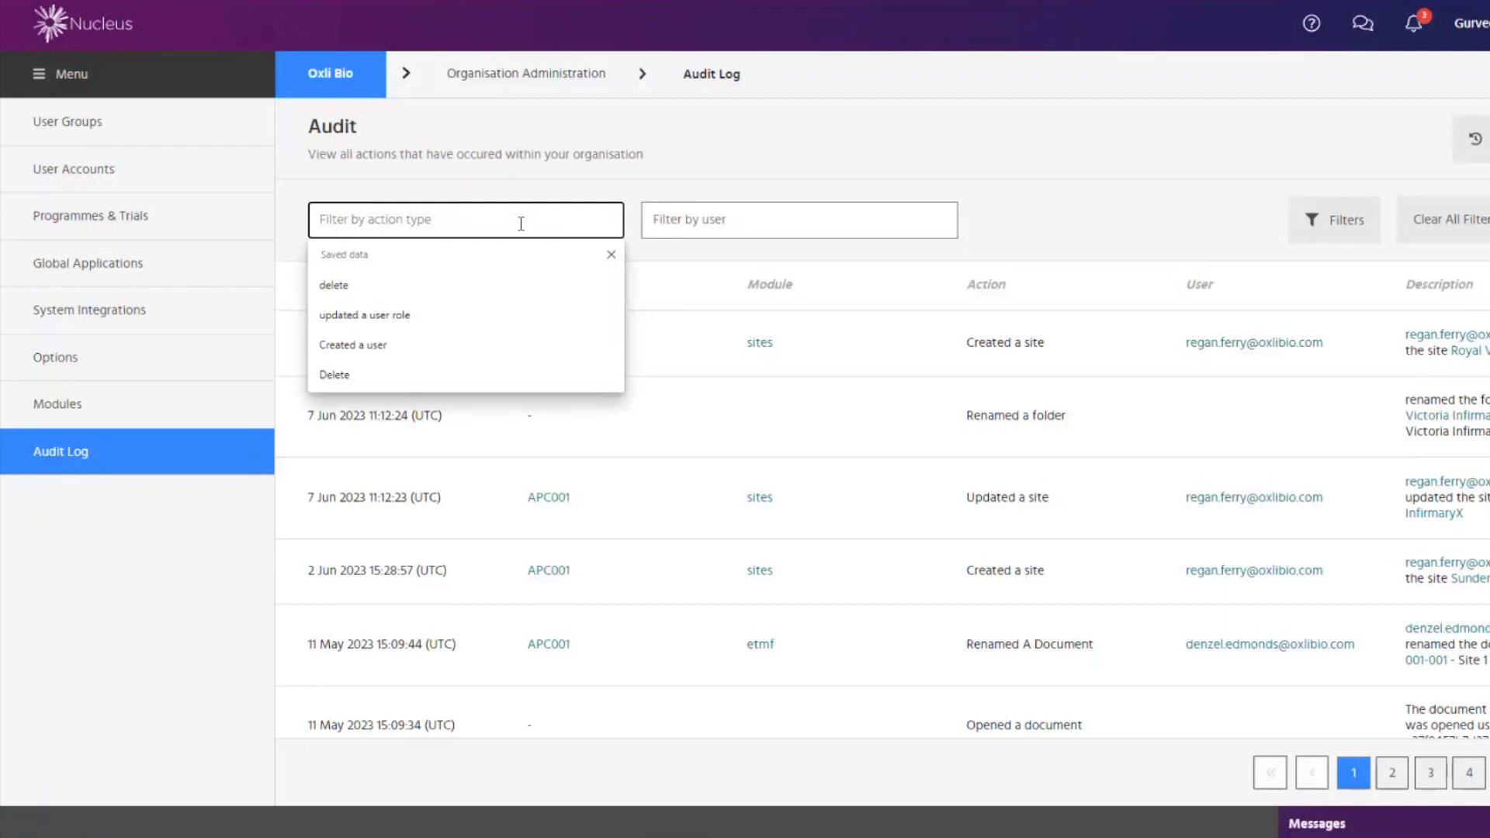
pyautogui.write('created')
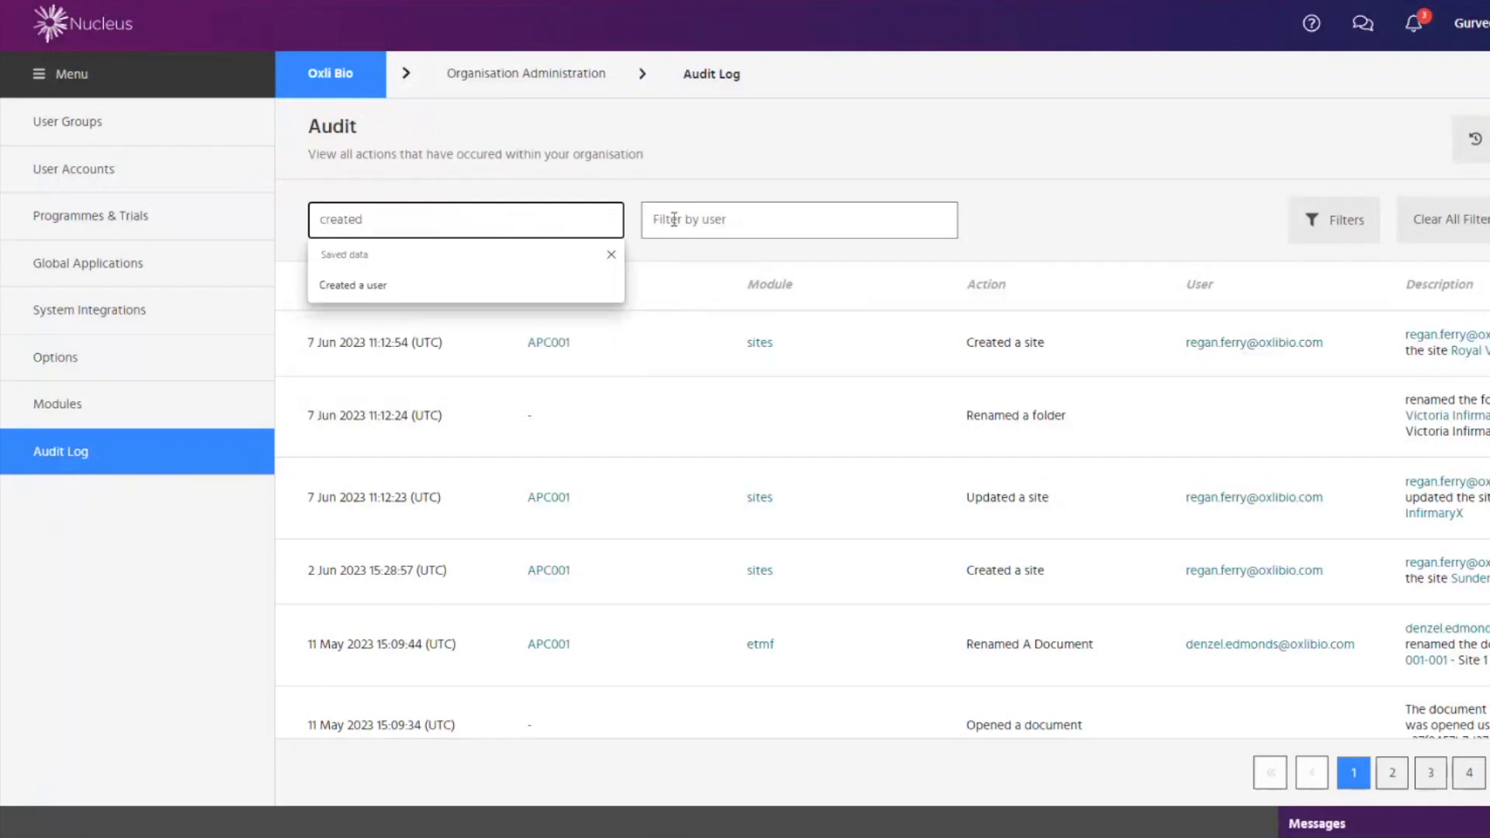
pyautogui.write('regan')
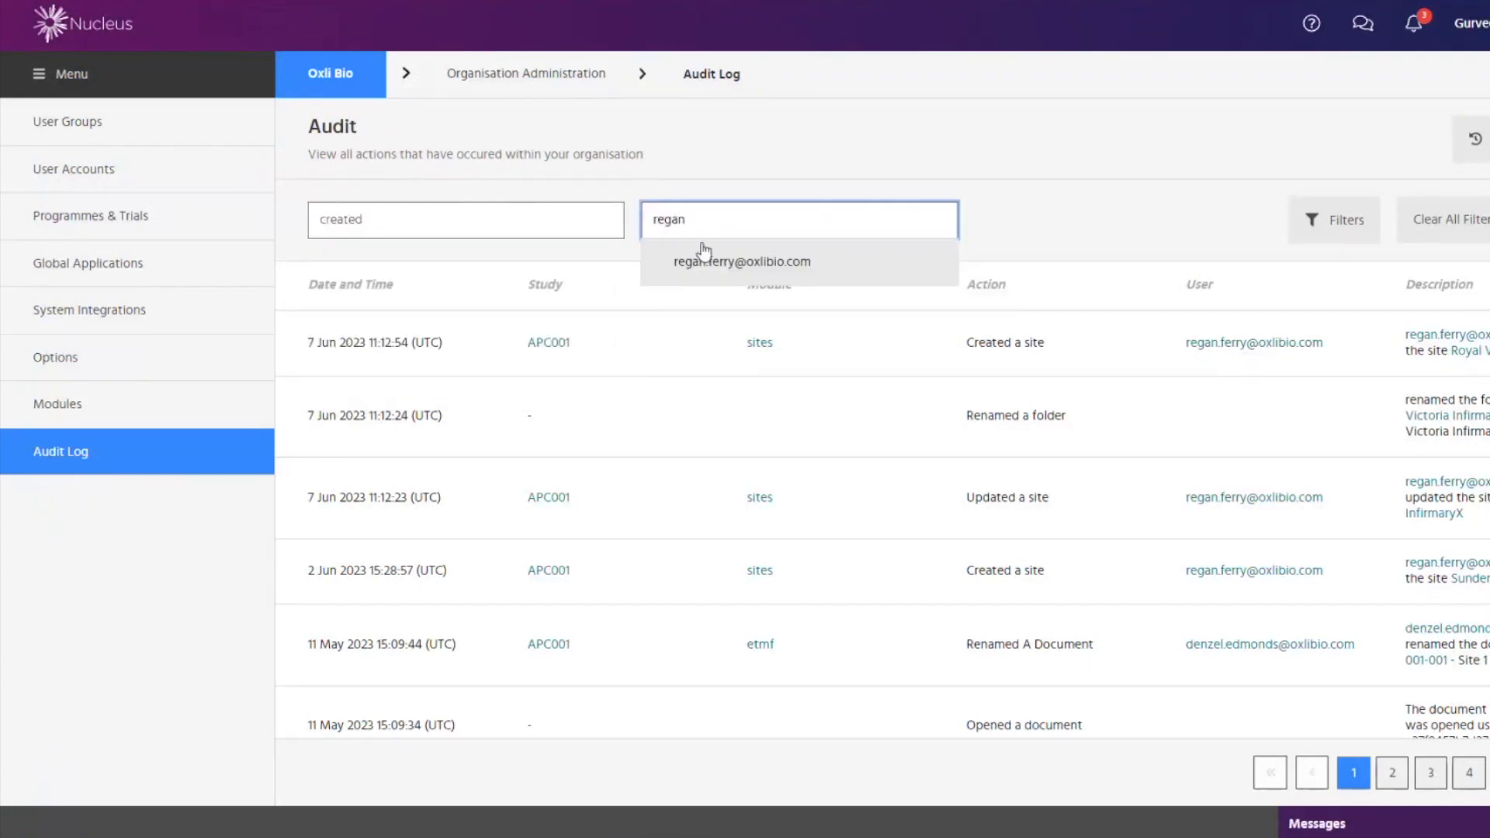
pyautogui.click(742, 261)
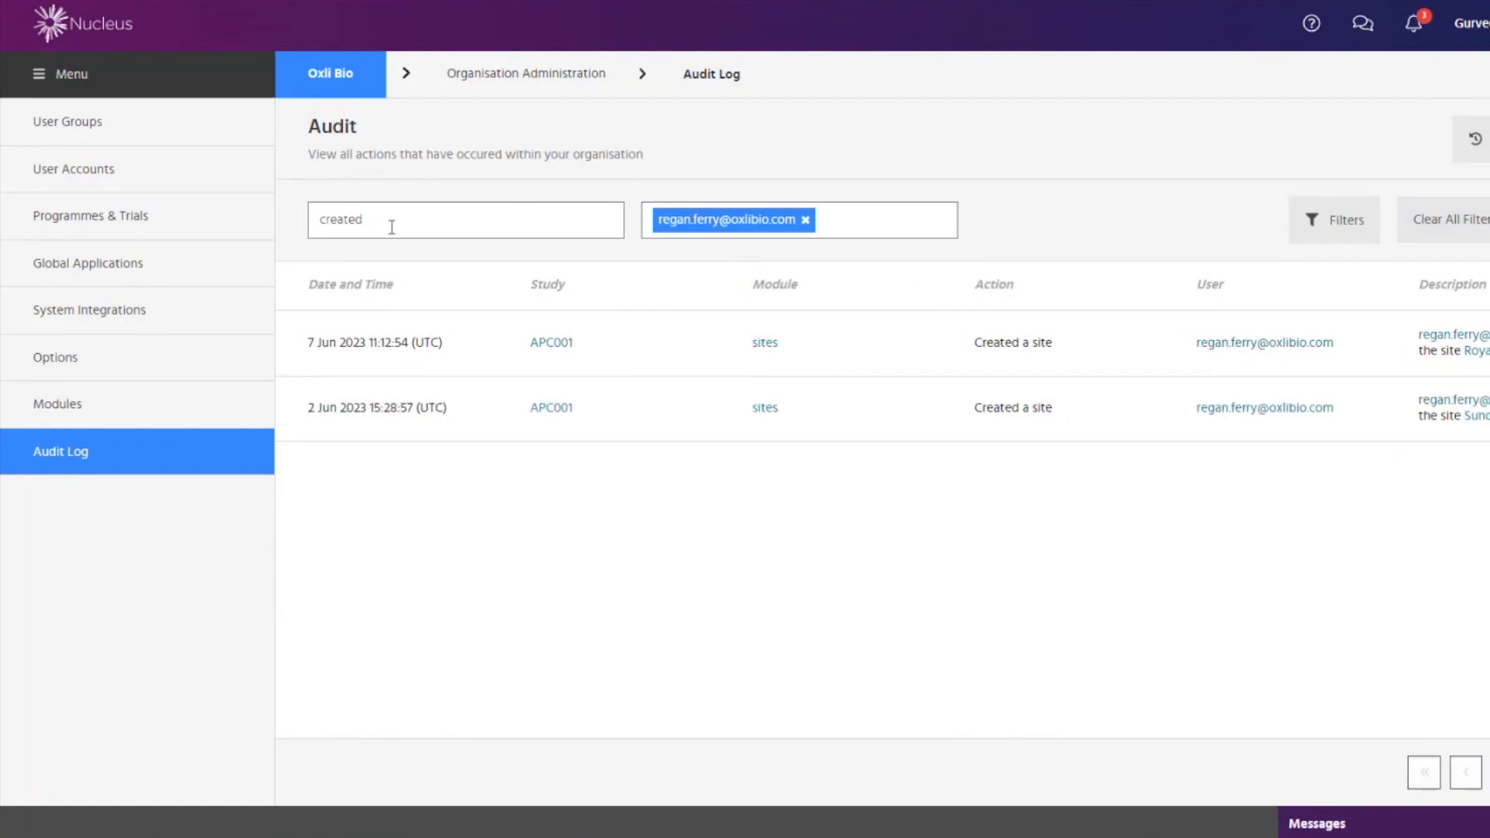
# Step: Remove the user filter and clear all audit log filters
pyautogui.click(466, 219)
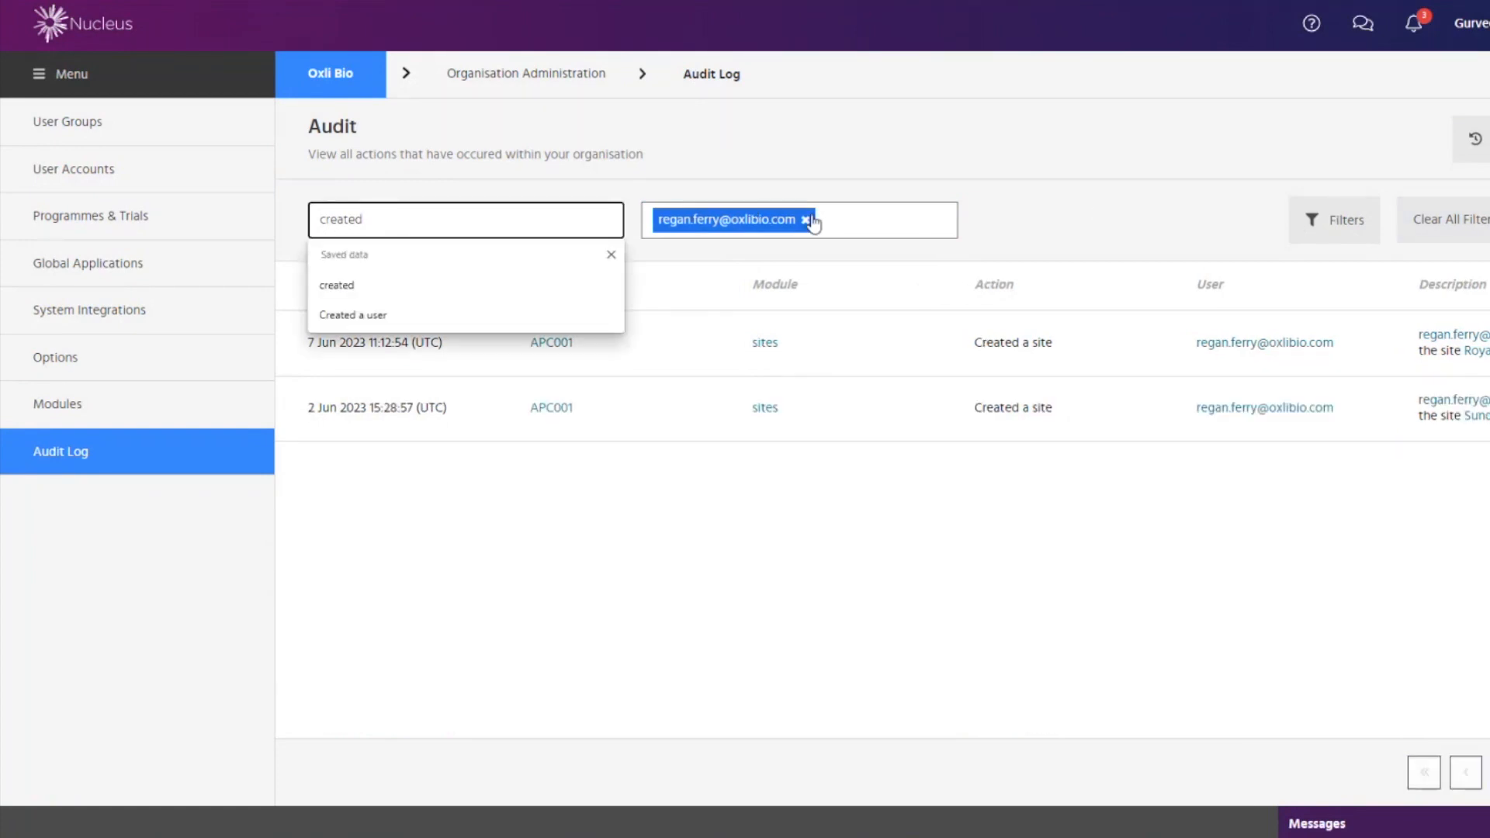
pyautogui.click(807, 220)
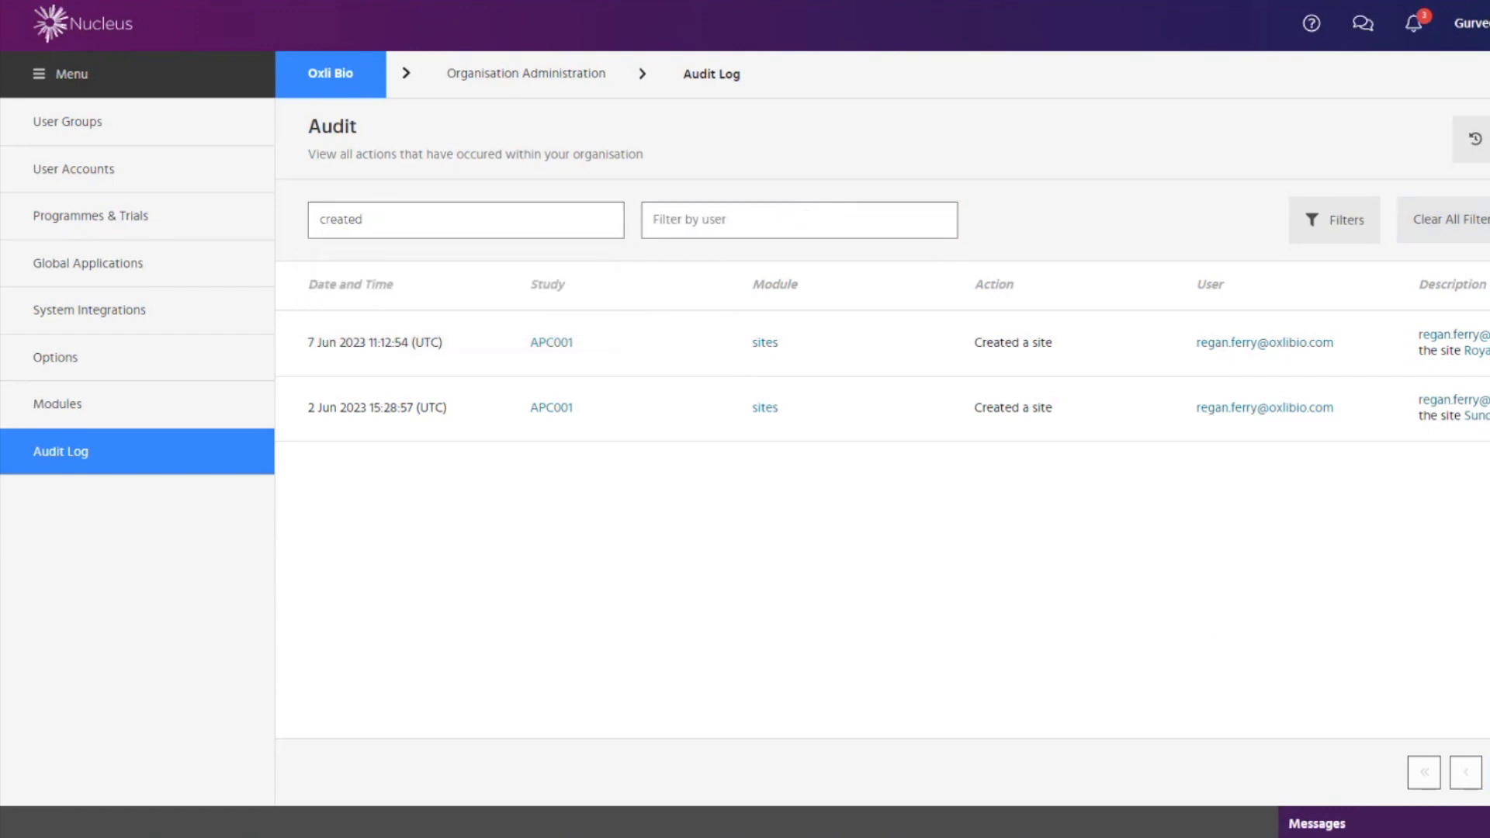
pyautogui.click(1449, 219)
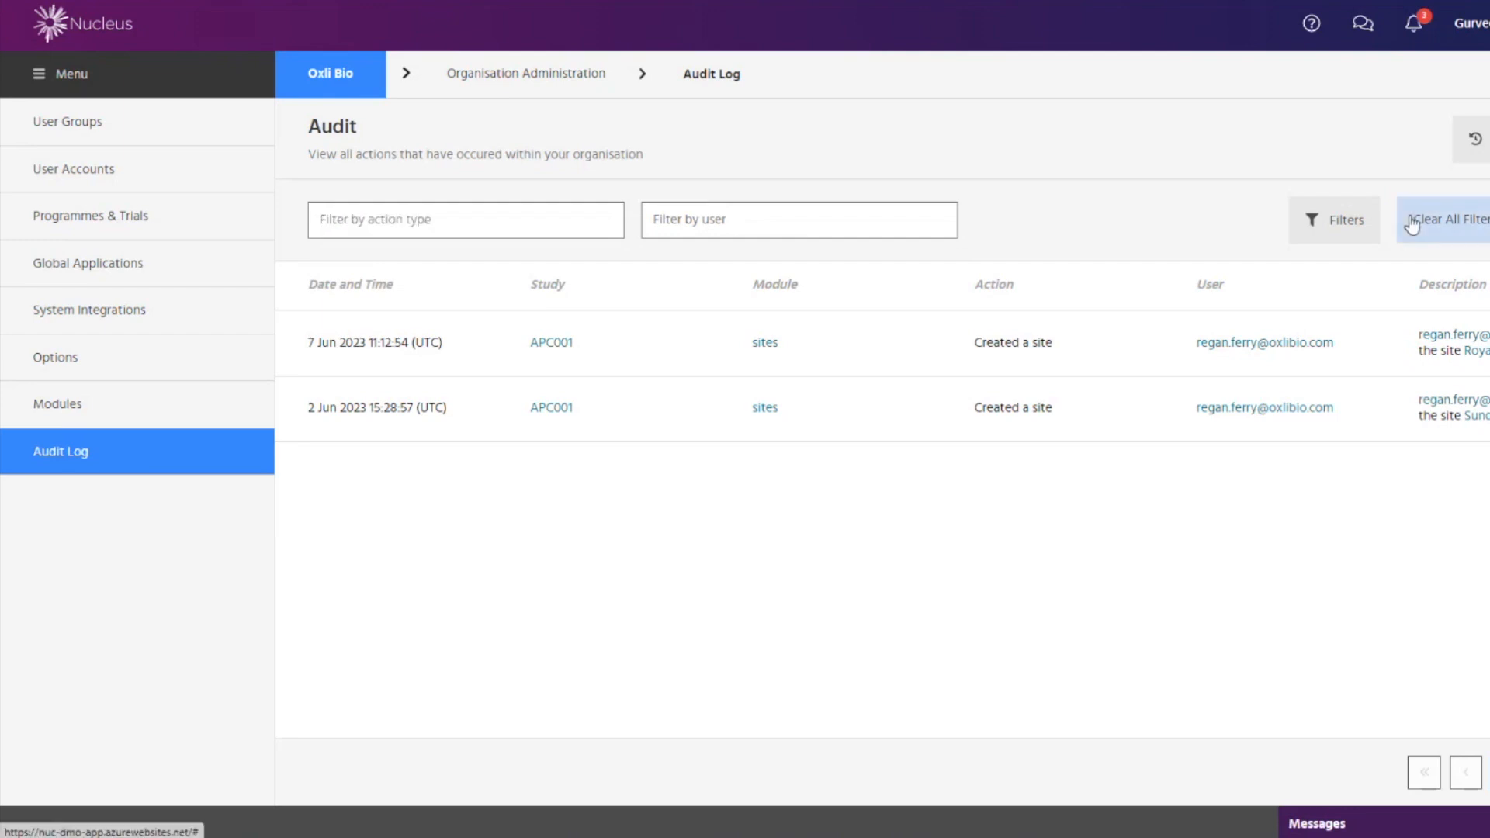
# Step: Filter the audit log to 'deleted' actions by user denzel, showing one folder deletion
pyautogui.click(465, 220)
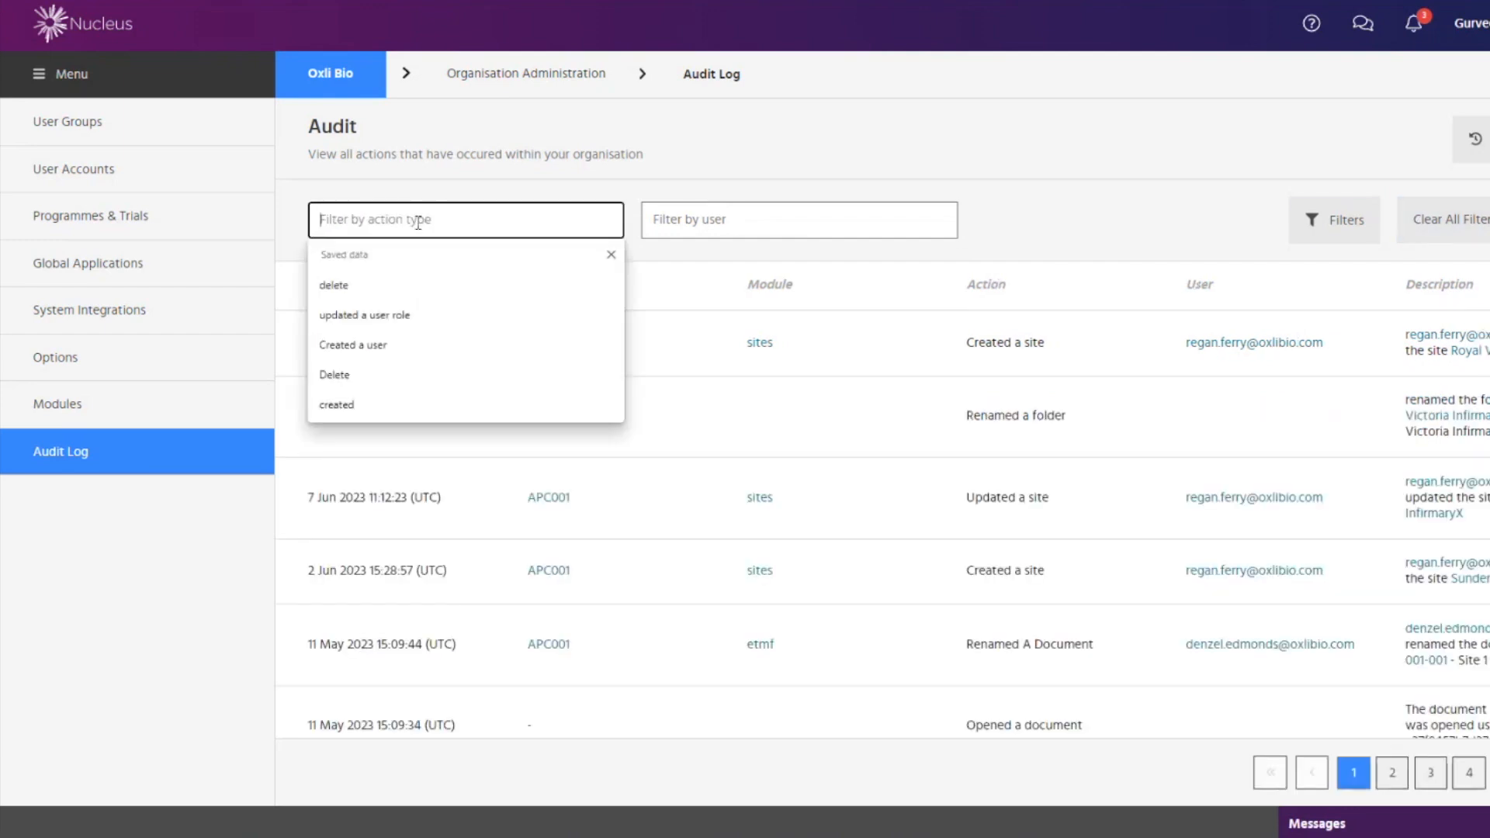
pyautogui.write('de')
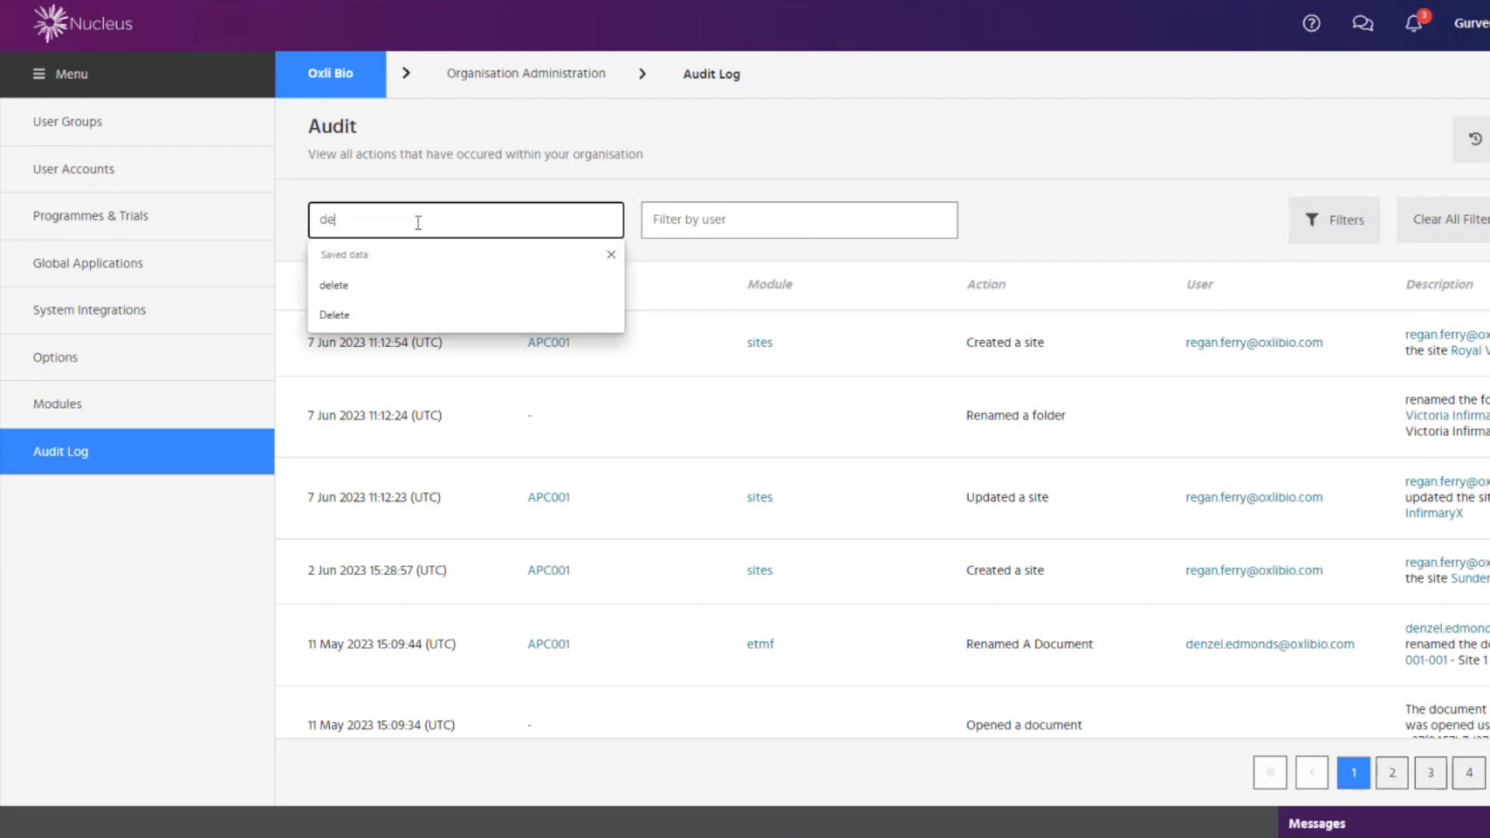
pyautogui.write('lete')
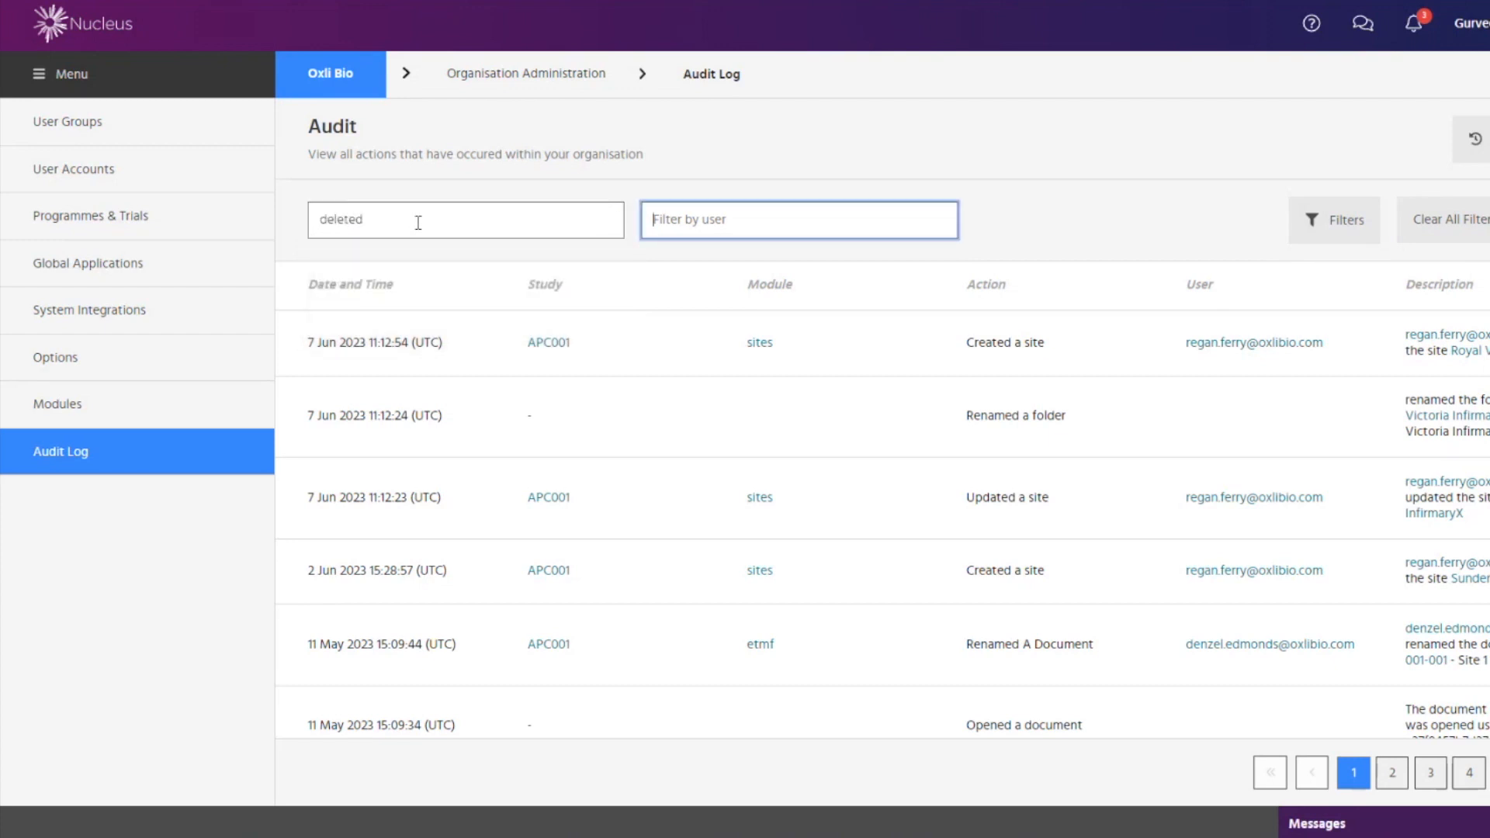
pyautogui.write('denzel')
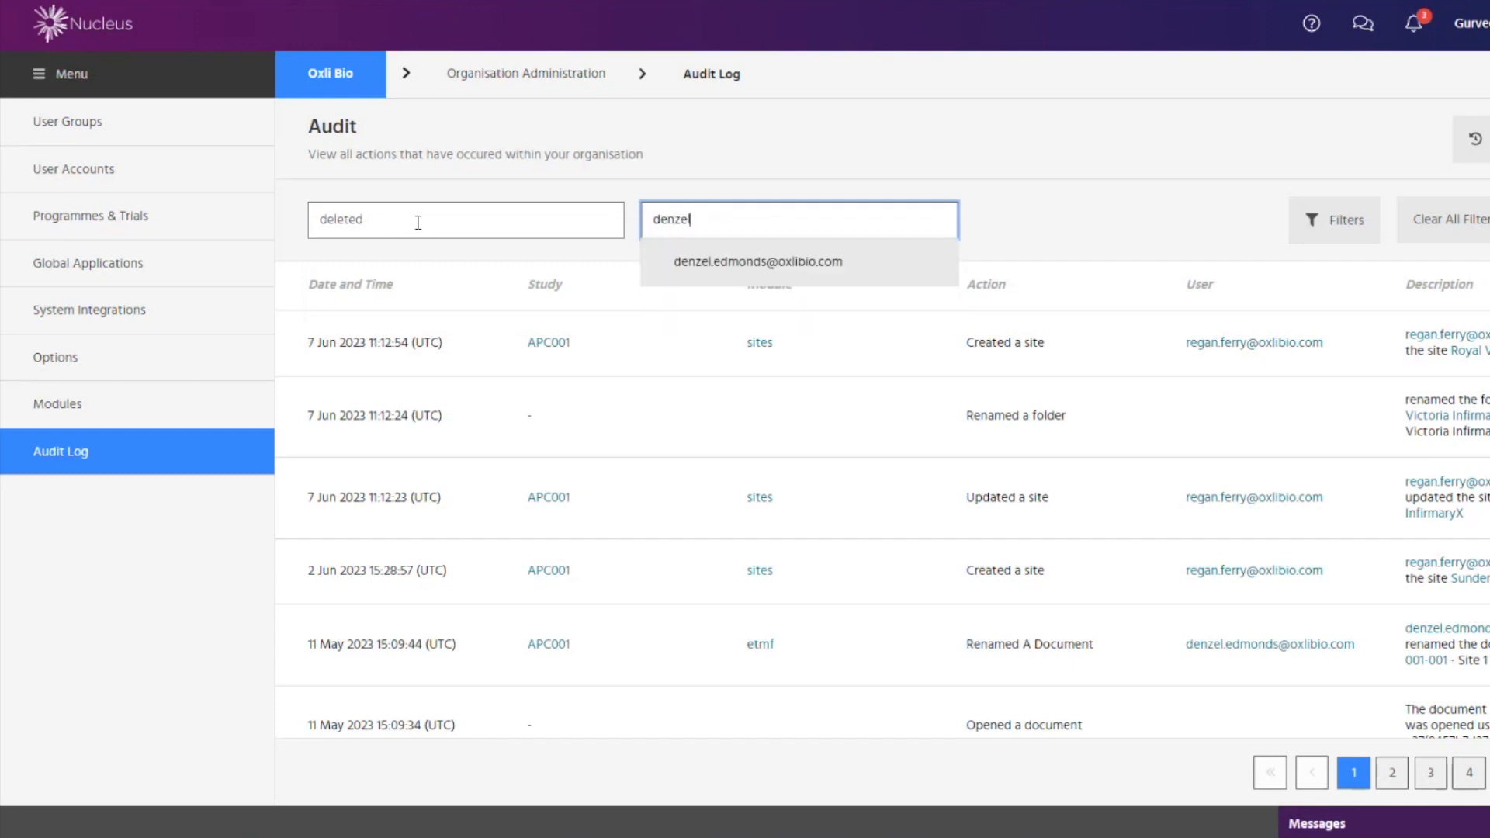
pyautogui.click(757, 261)
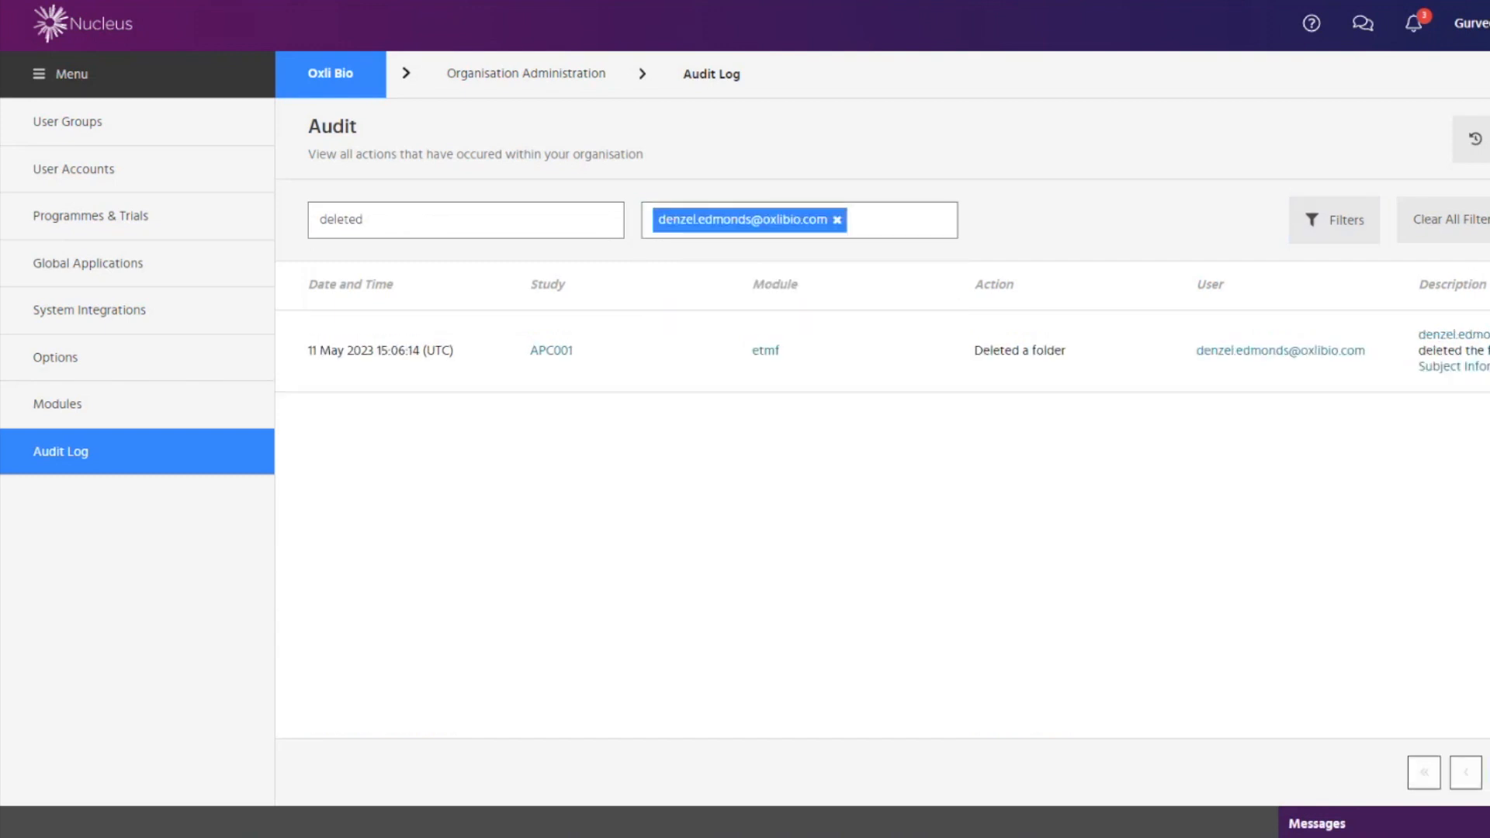
pyautogui.click(347, 220)
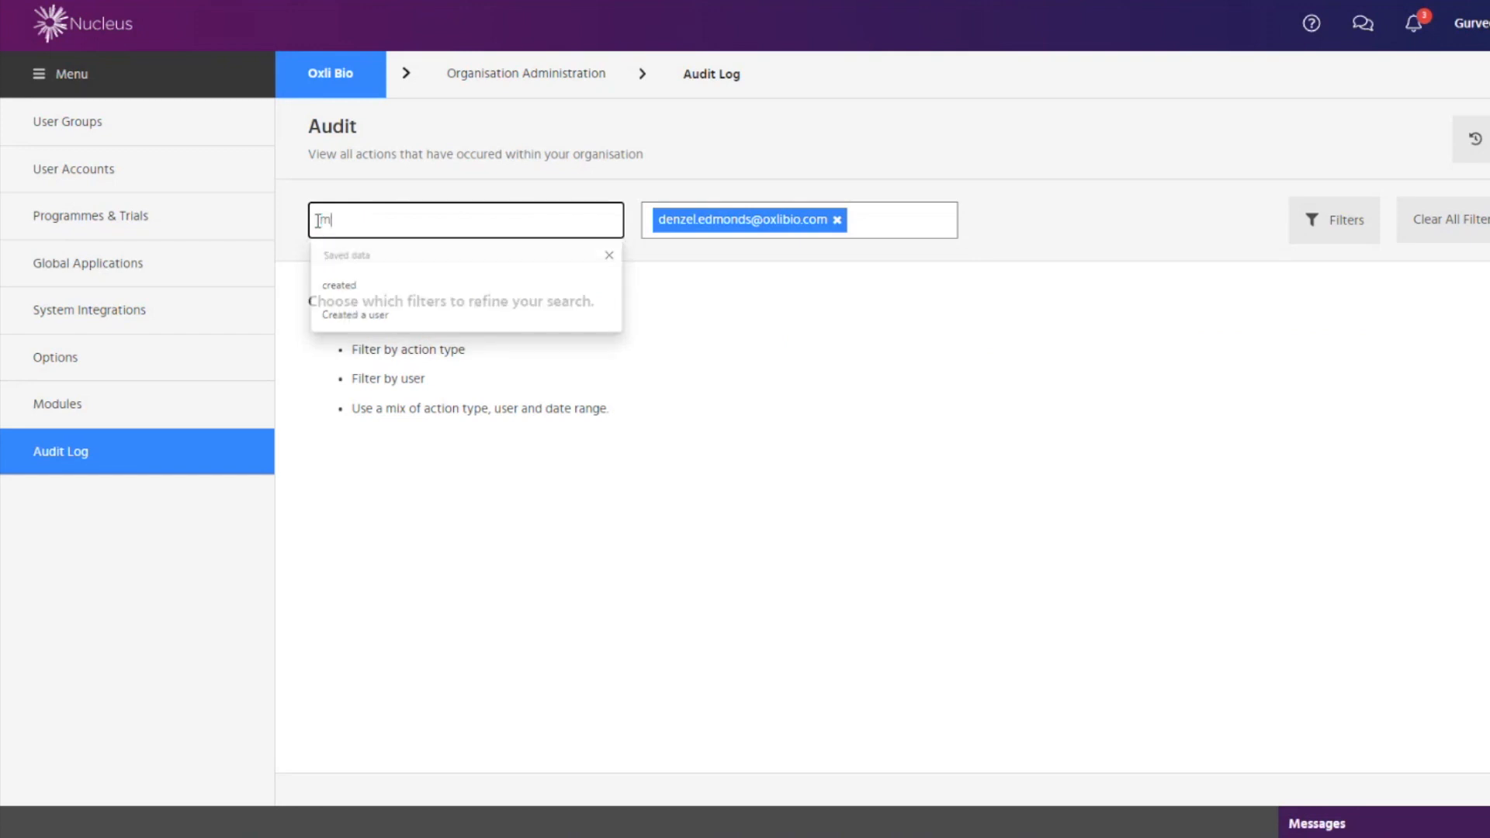
# Step: Try 'moved' and 'renamed' action types, then page through the user's later results
pyautogui.write('moved')
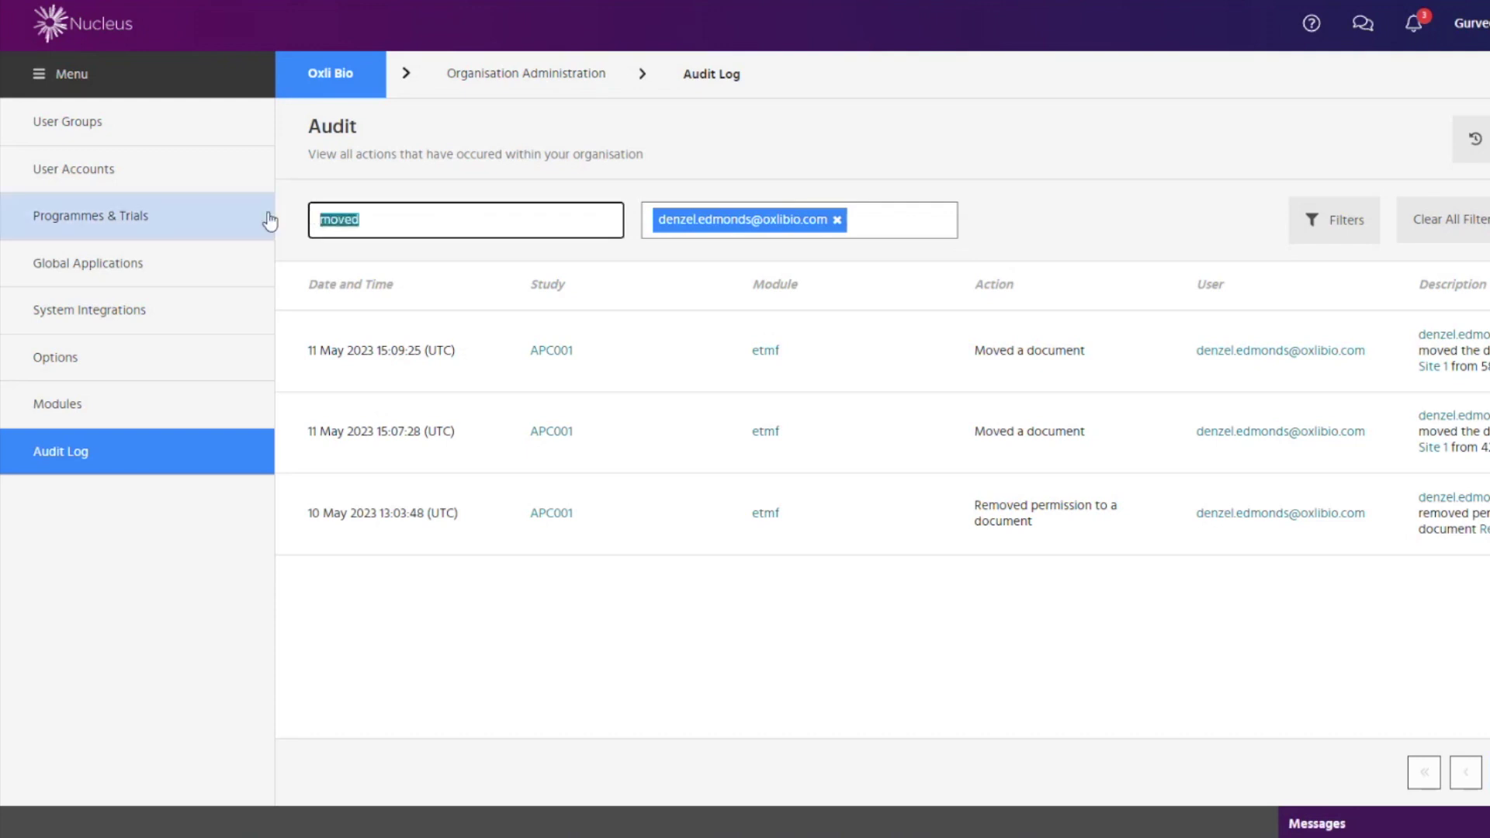
pyautogui.write('renamed')
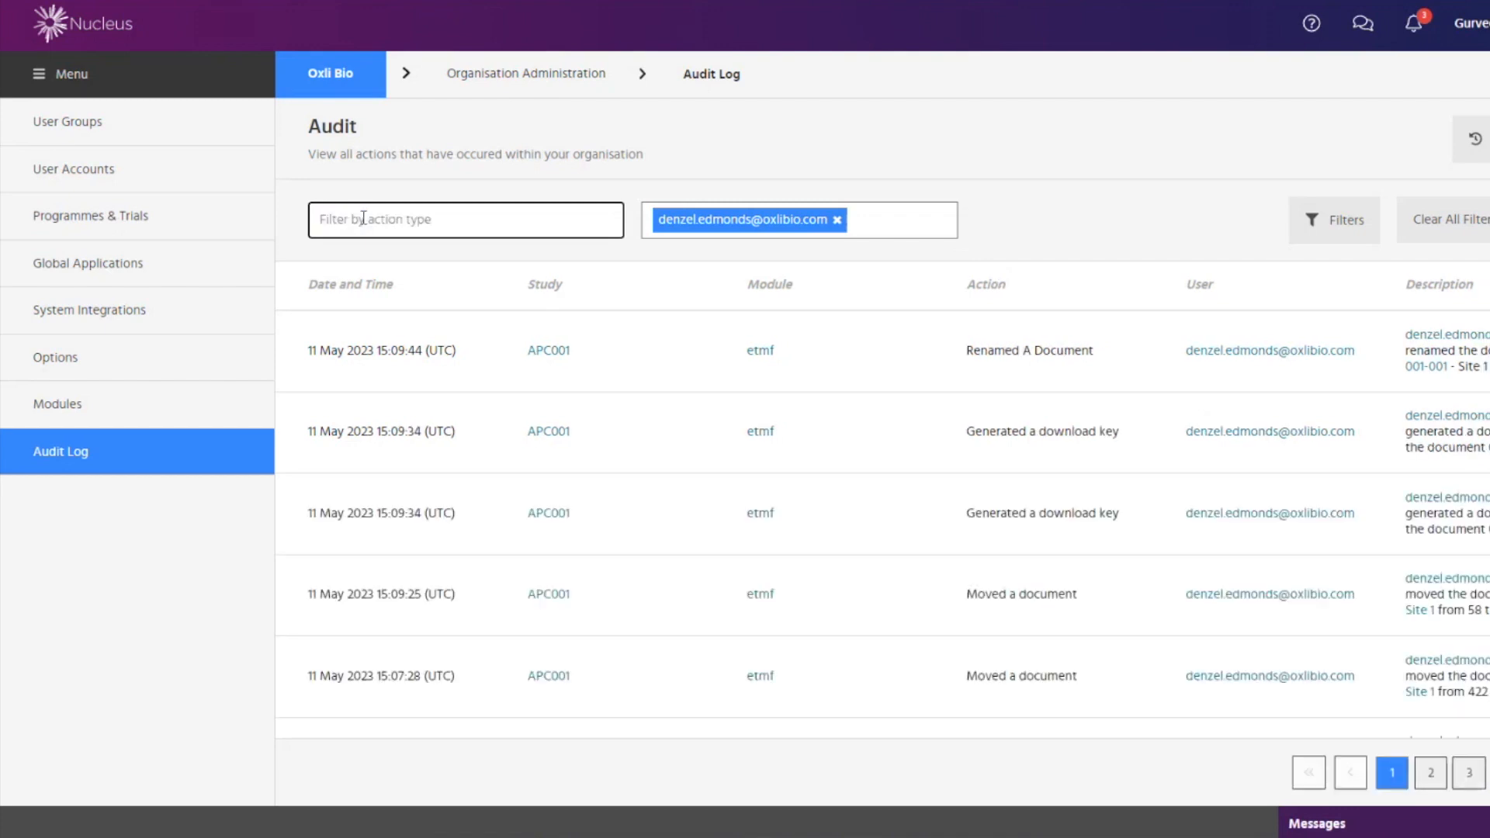
pyautogui.click(1429, 773)
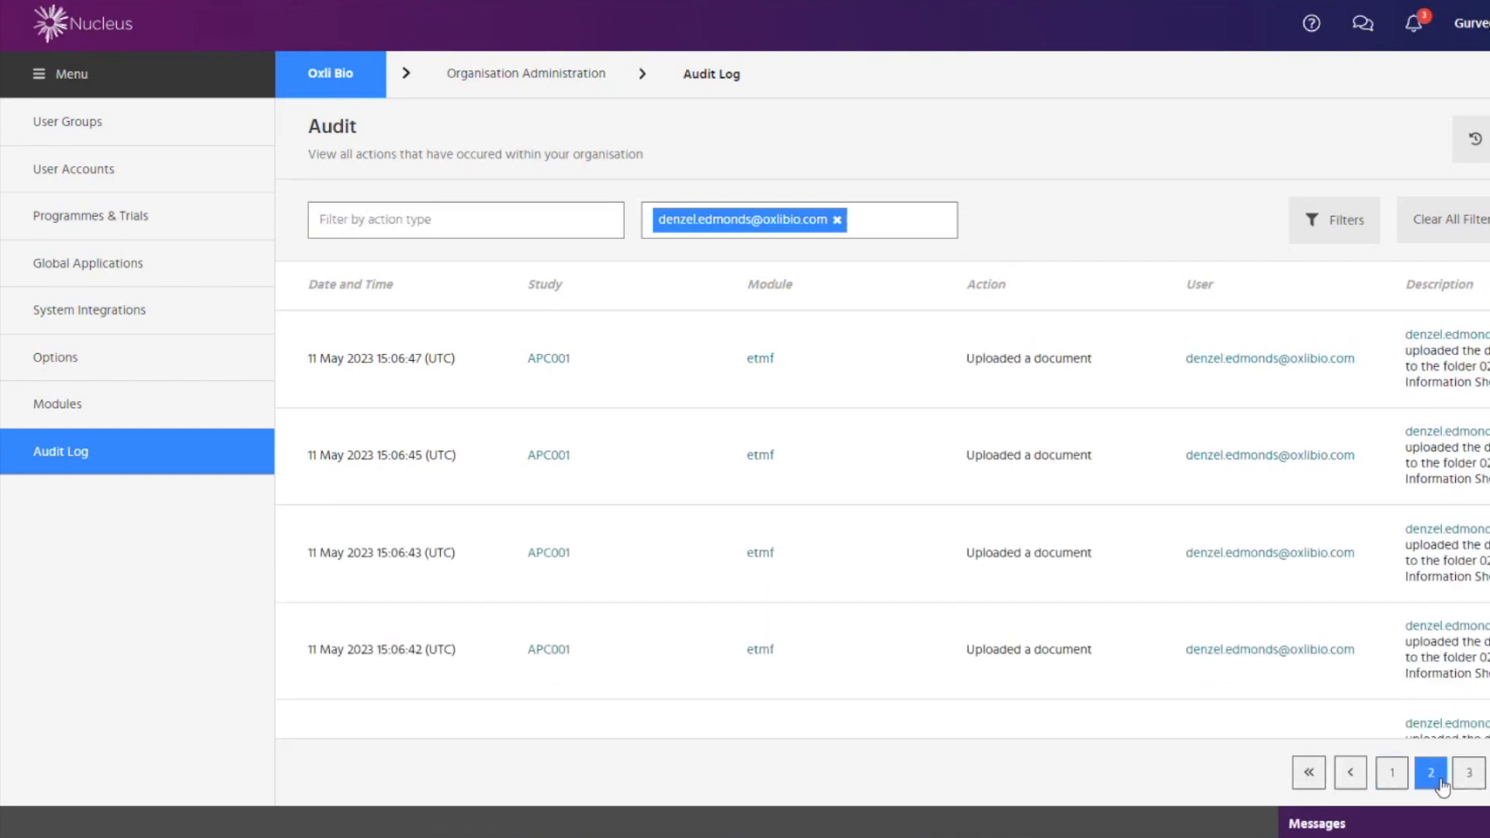
pyautogui.click(1467, 771)
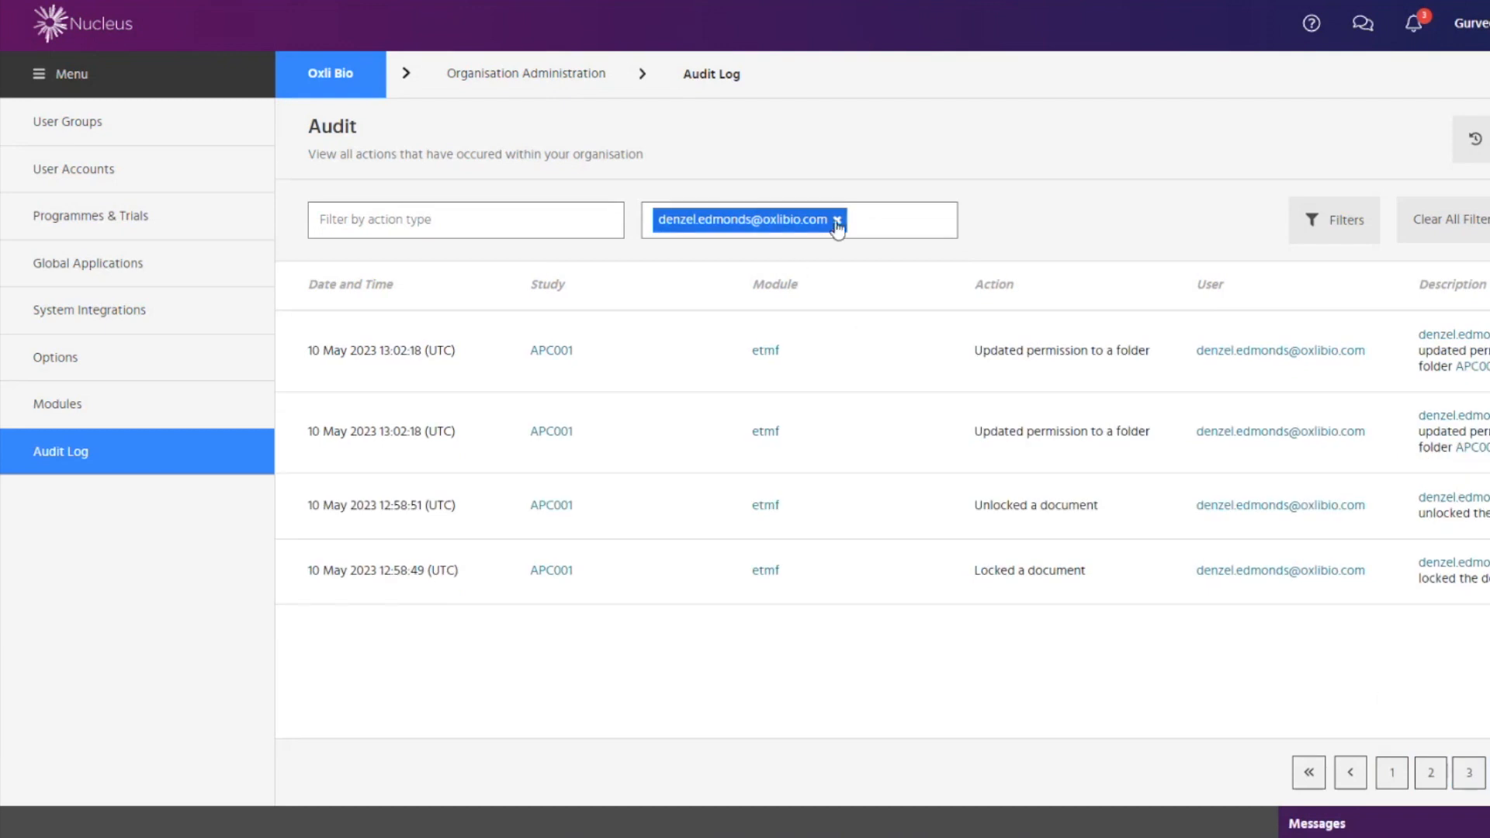
pyautogui.write('u')
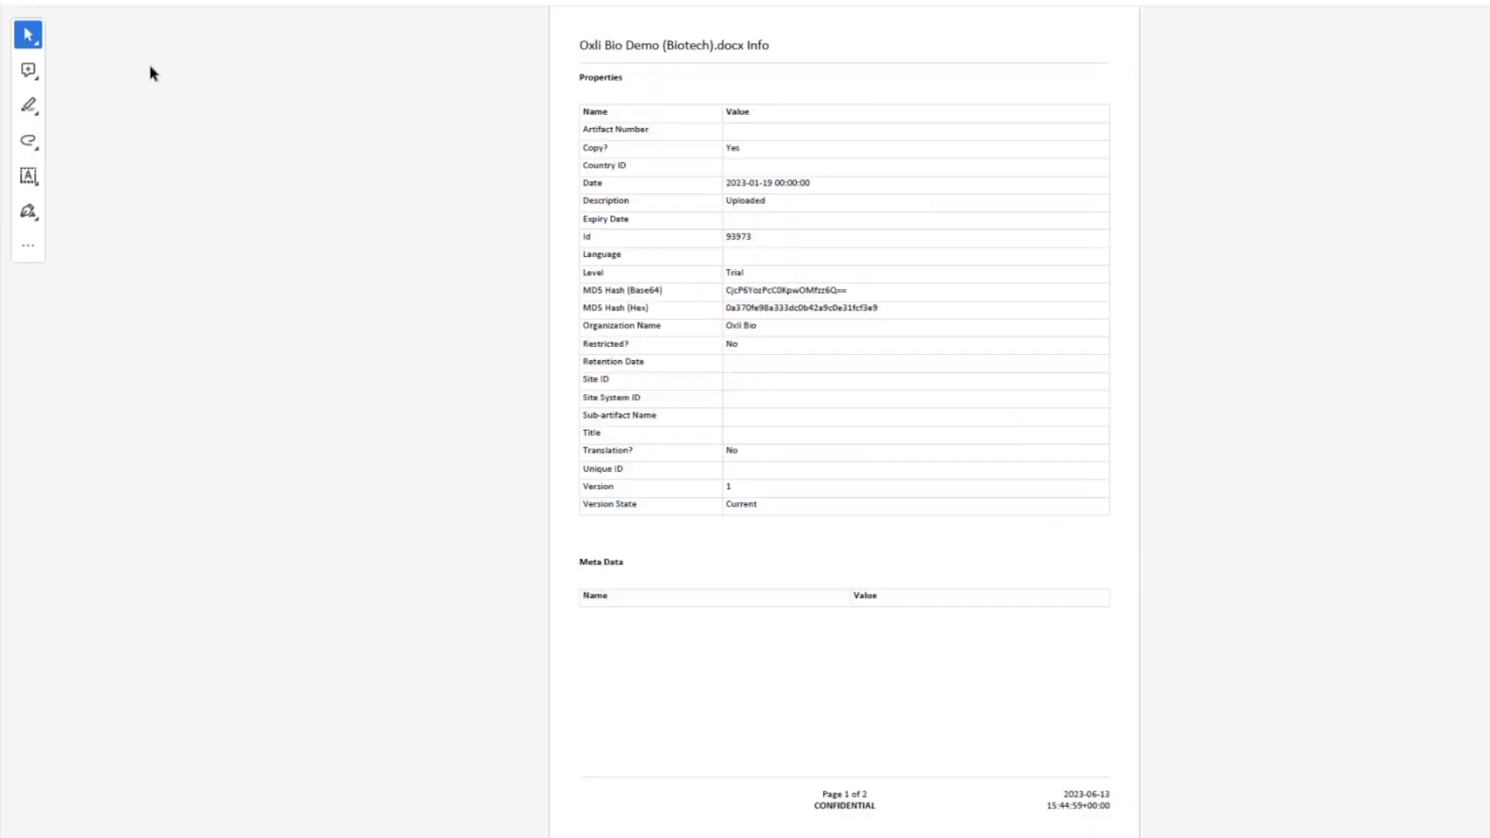
pyautogui.moveTo(824, 410)
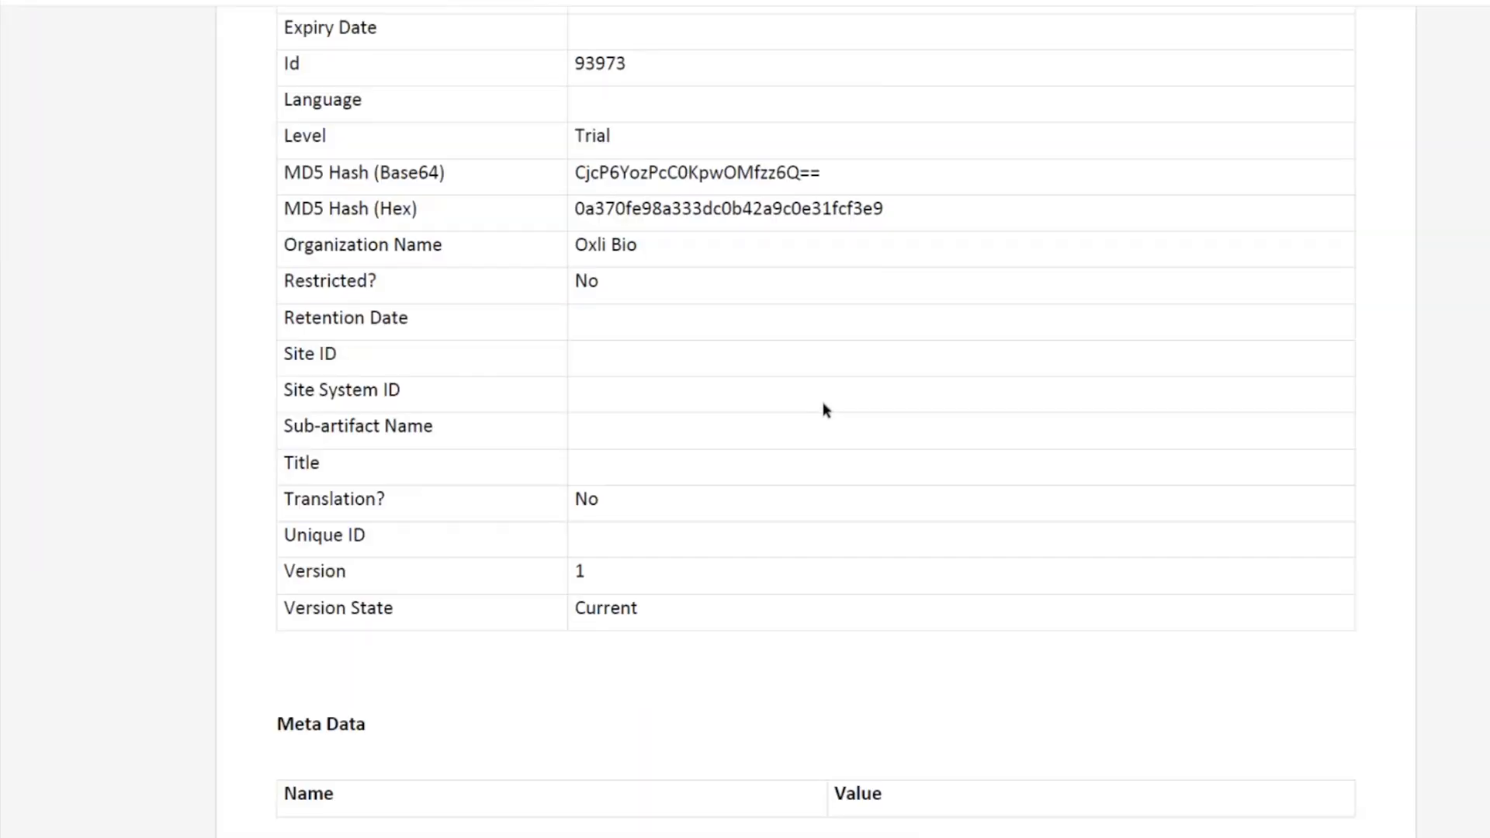
# Step: Scroll the Oxli Bio Demo (Biotech).docx info PDF between its Properties table and page-two Audit Log
pyautogui.scroll(3)
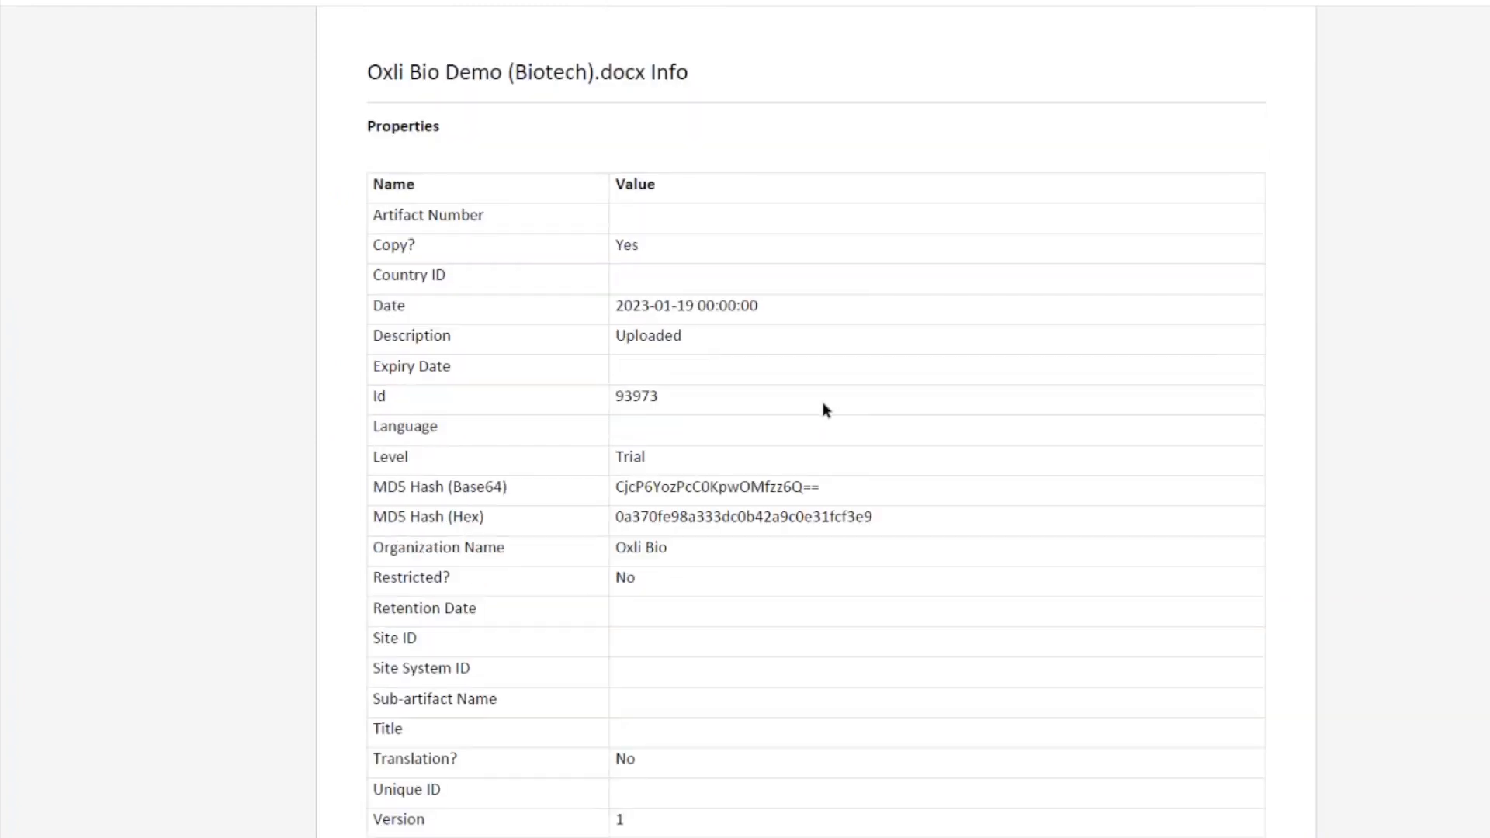
pyautogui.scroll(-3)
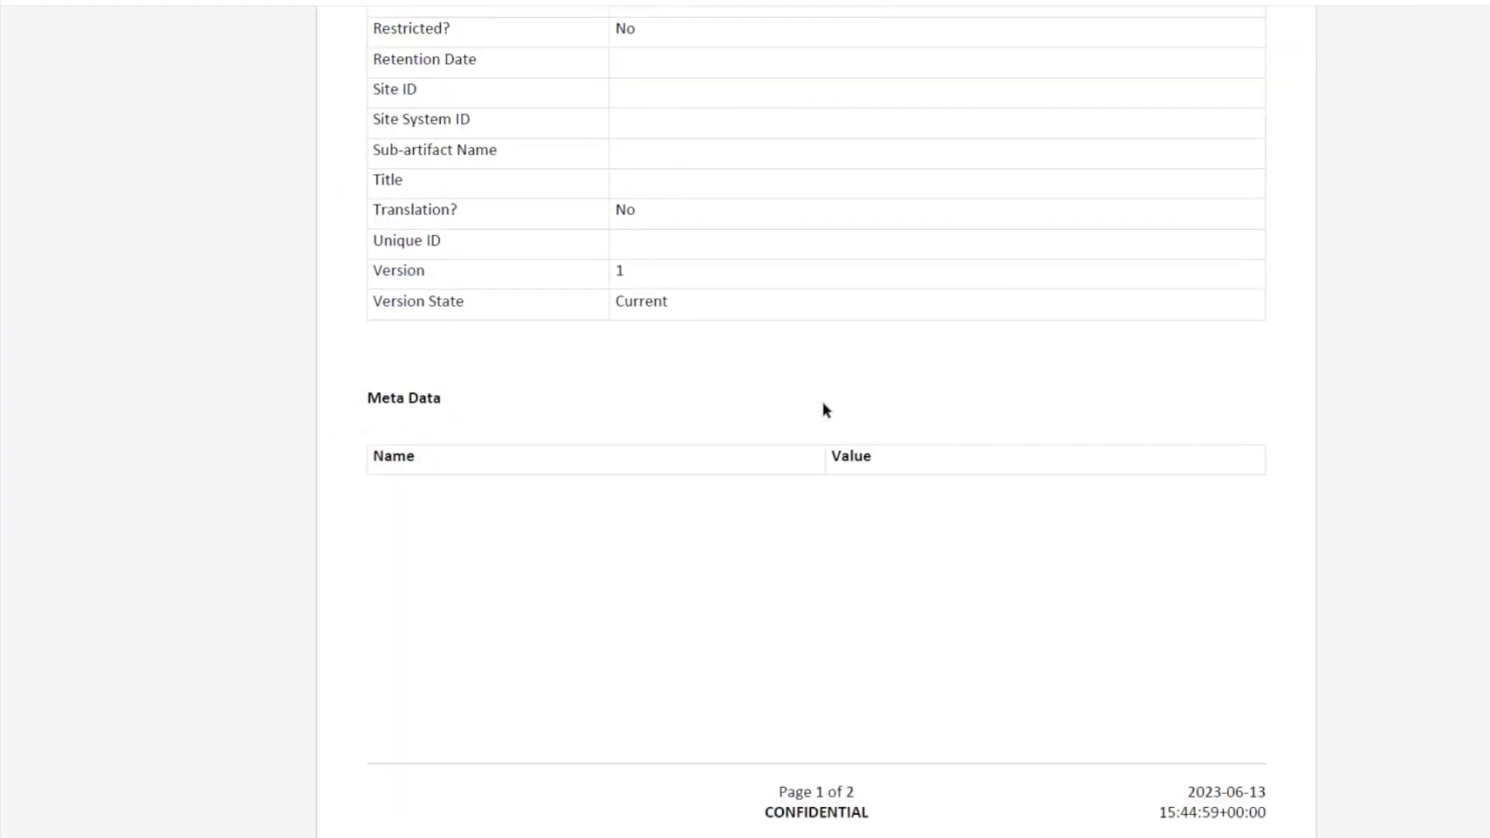
pyautogui.scroll(3)
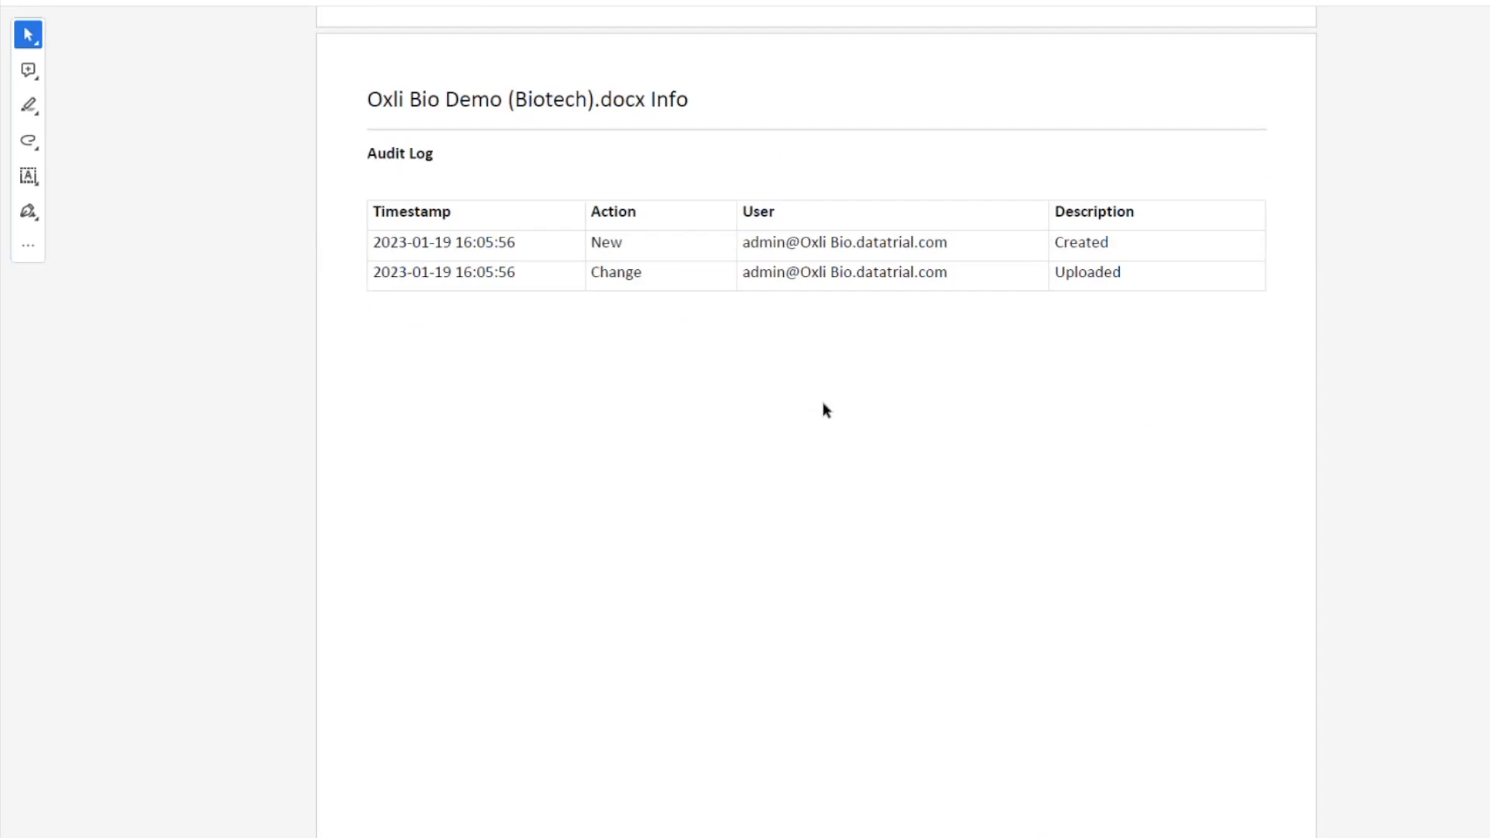